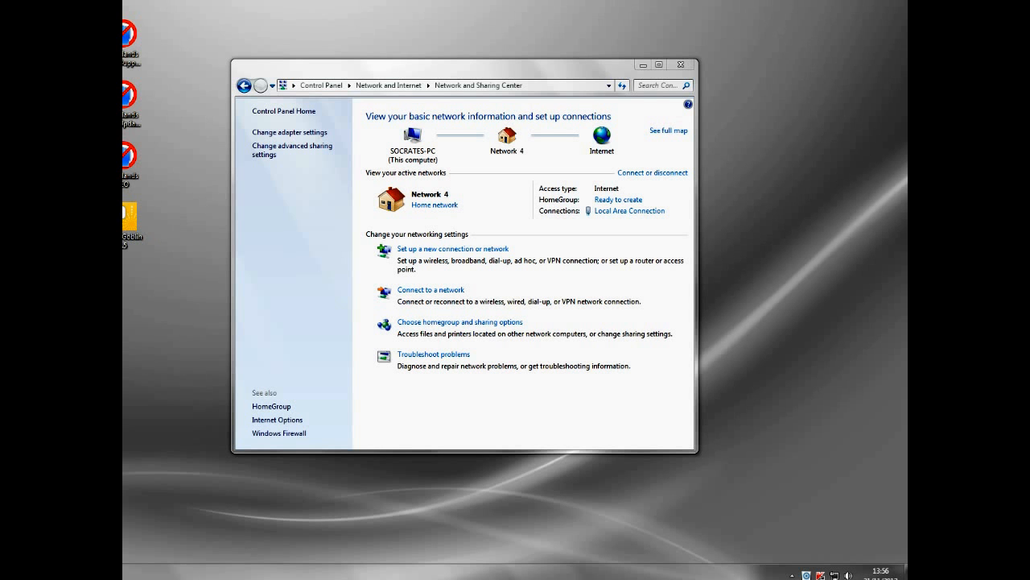
Open the Local Area Connection status and its Properties dialog.
left_click(478, 86)
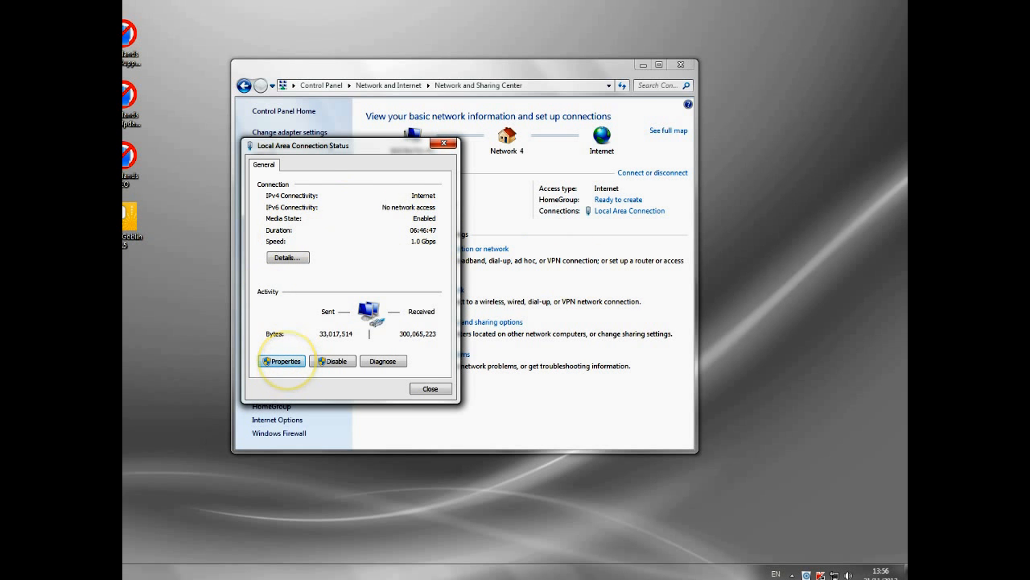
left_click(282, 361)
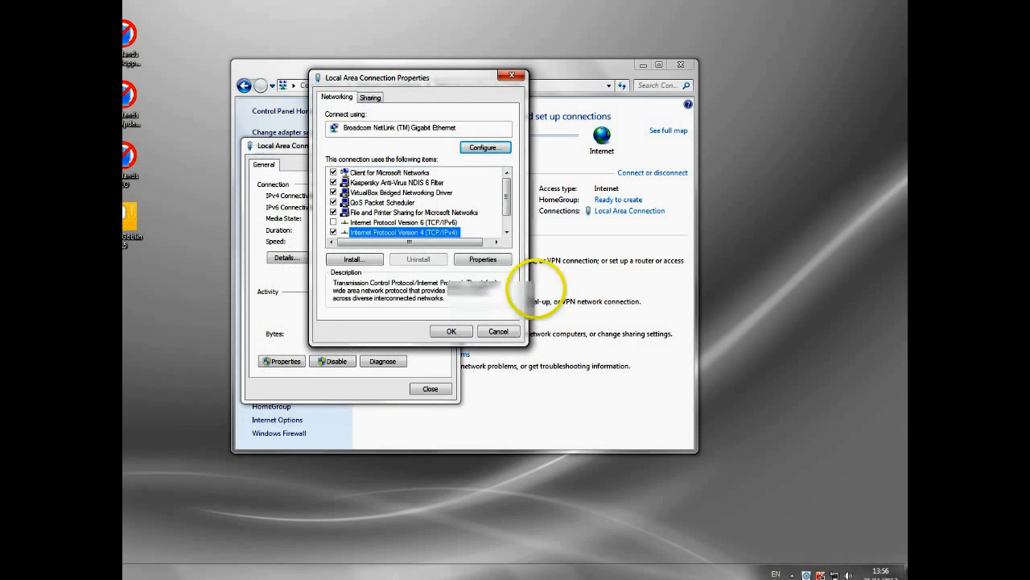
Review the IPv4 settings (gateway 192.168.1.254), cancel, and close the status window.
left_click(482, 258)
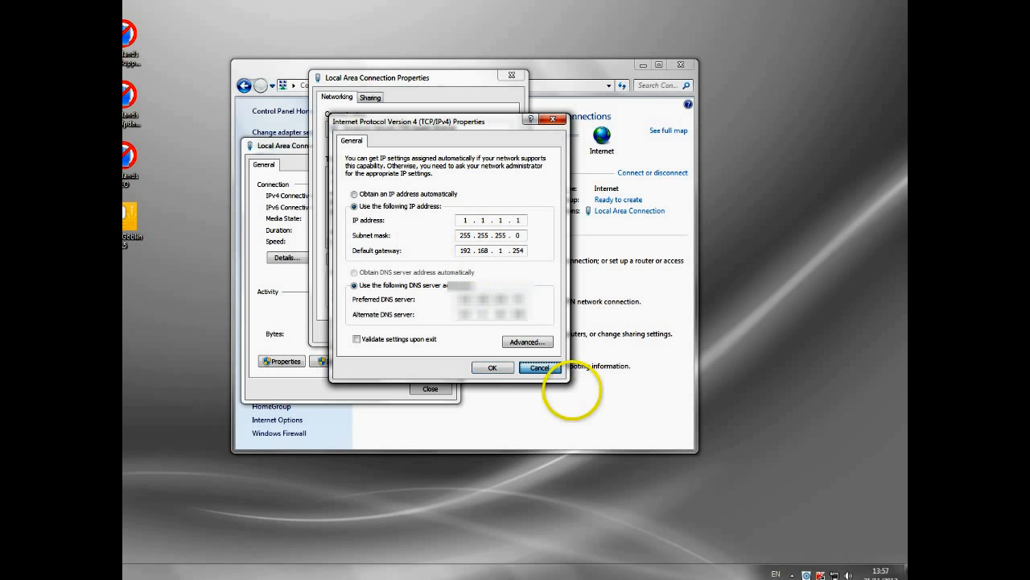
left_click(540, 367)
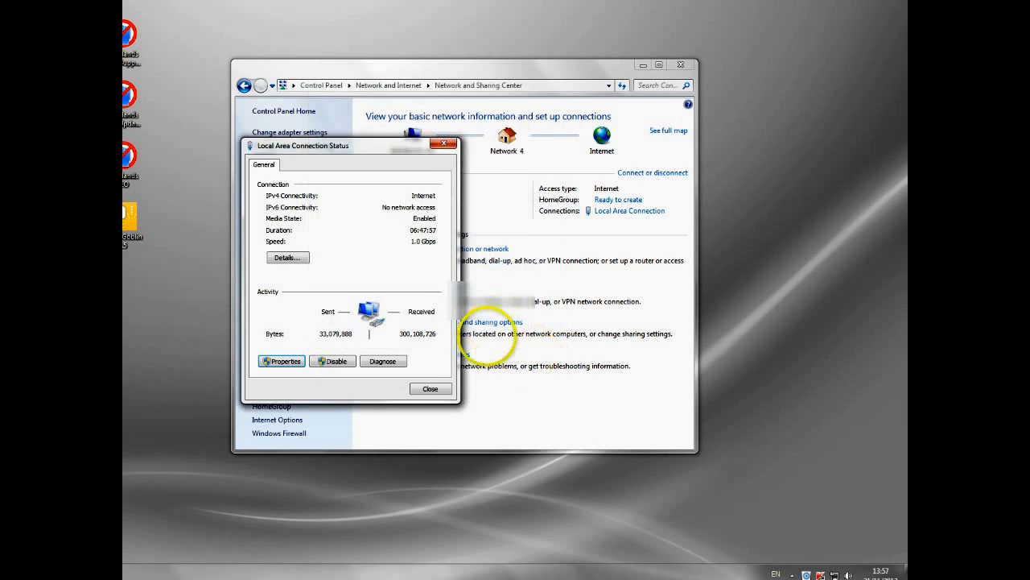
left_click(430, 389)
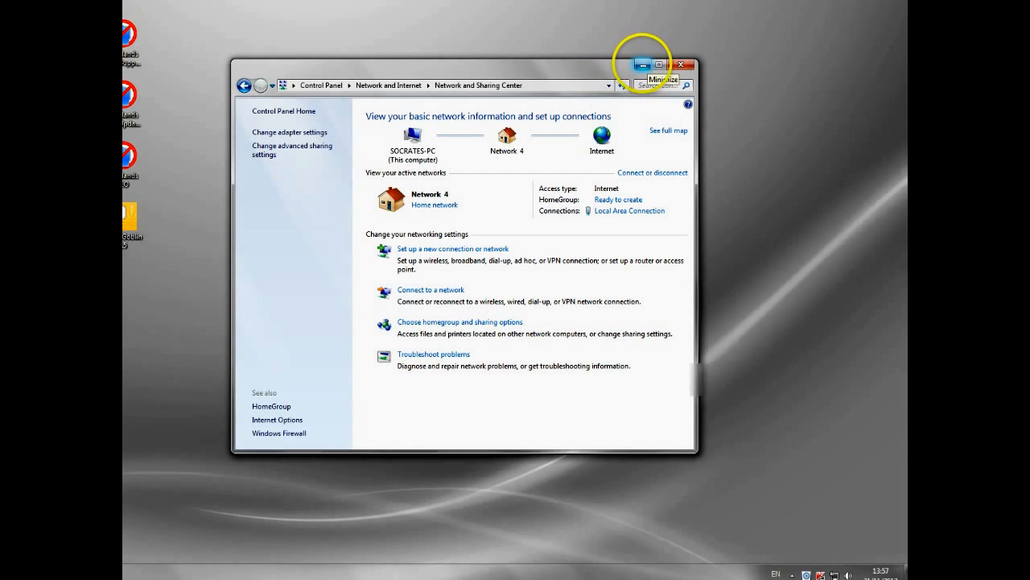
left_click(641, 65)
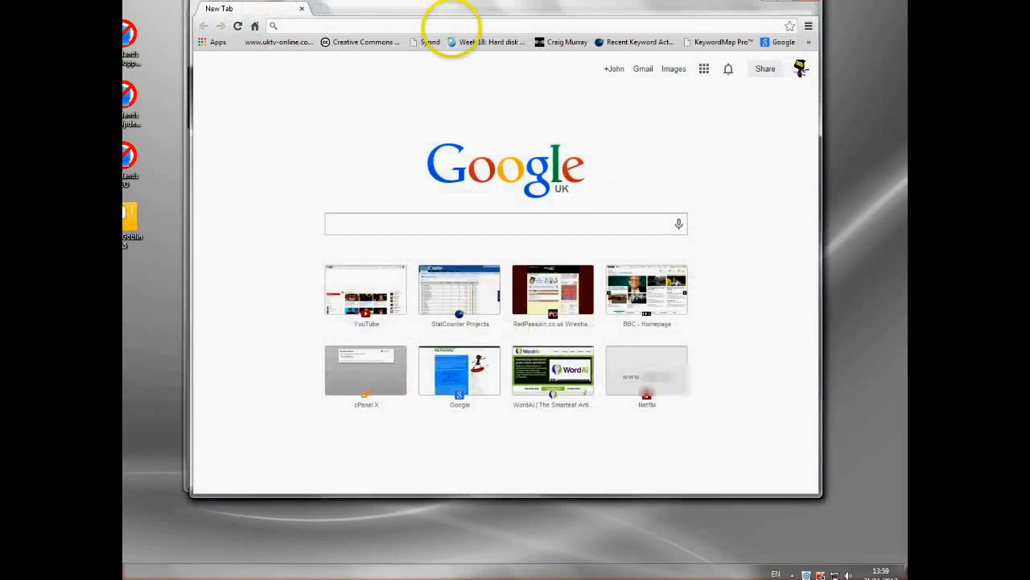
type("hlu")
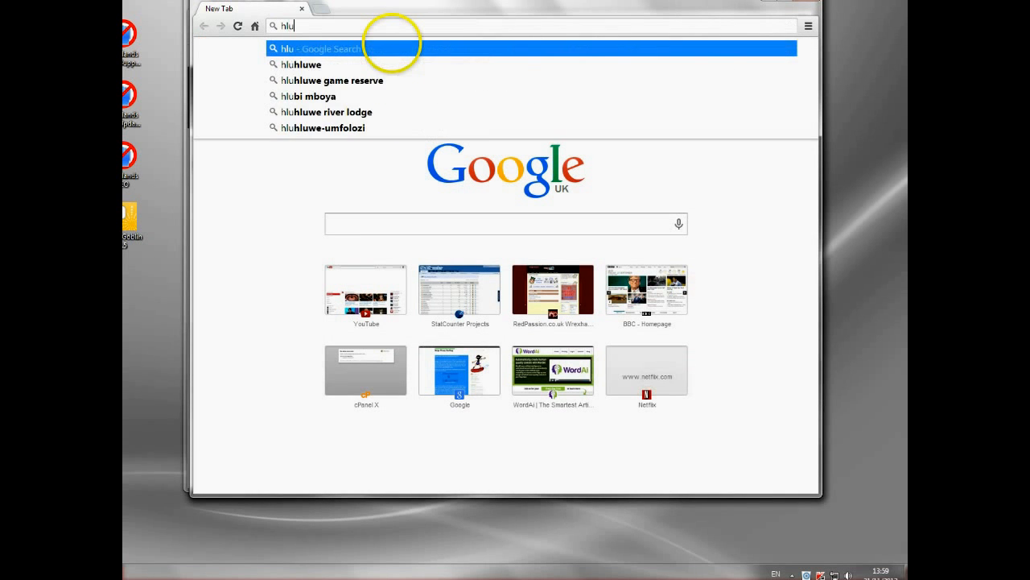
type("www.youtube.com")
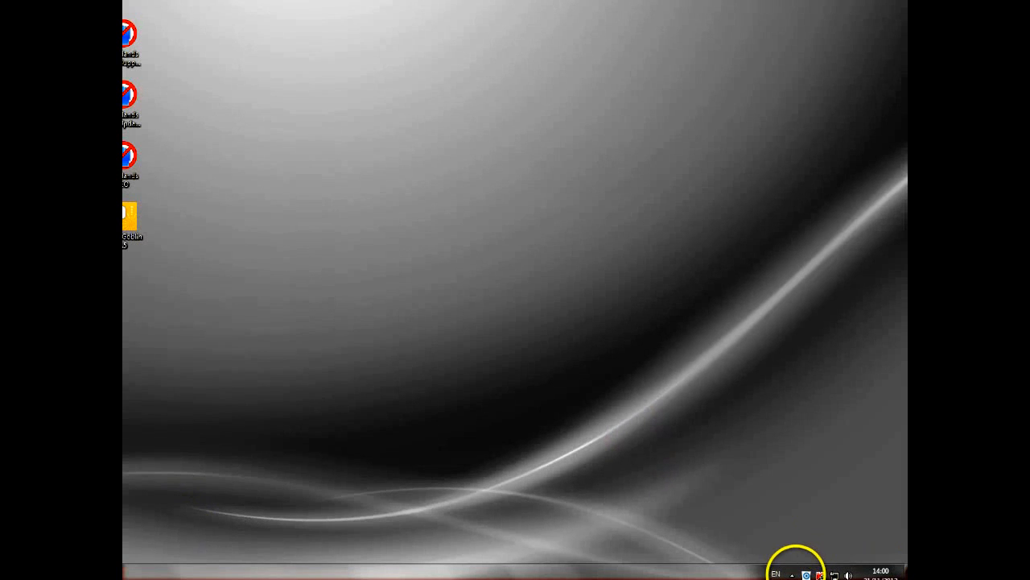
Open Identity Cloaker from the system tray and connect to a US 4 proxy server.
left_click(792, 574)
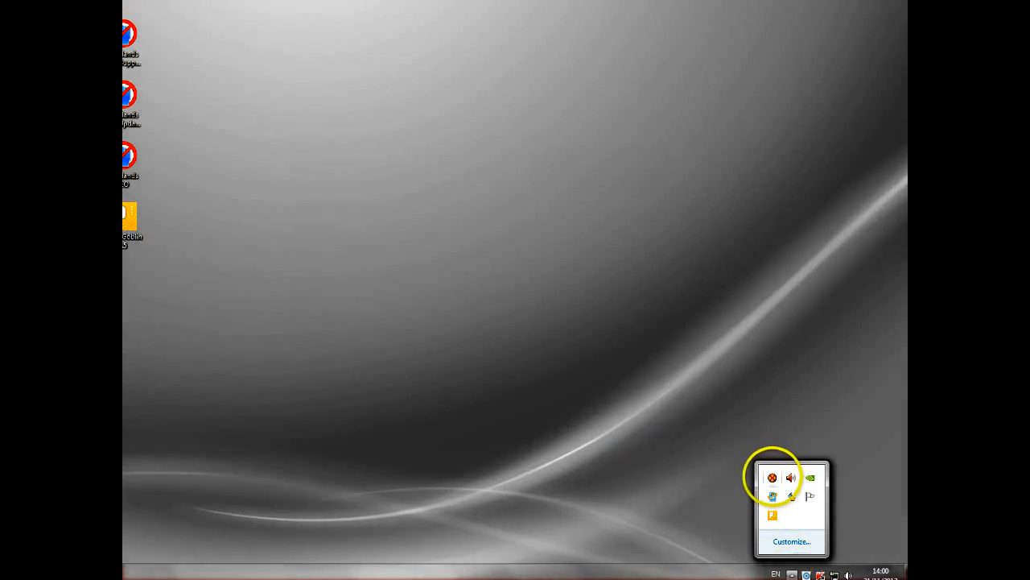
left_click(772, 478)
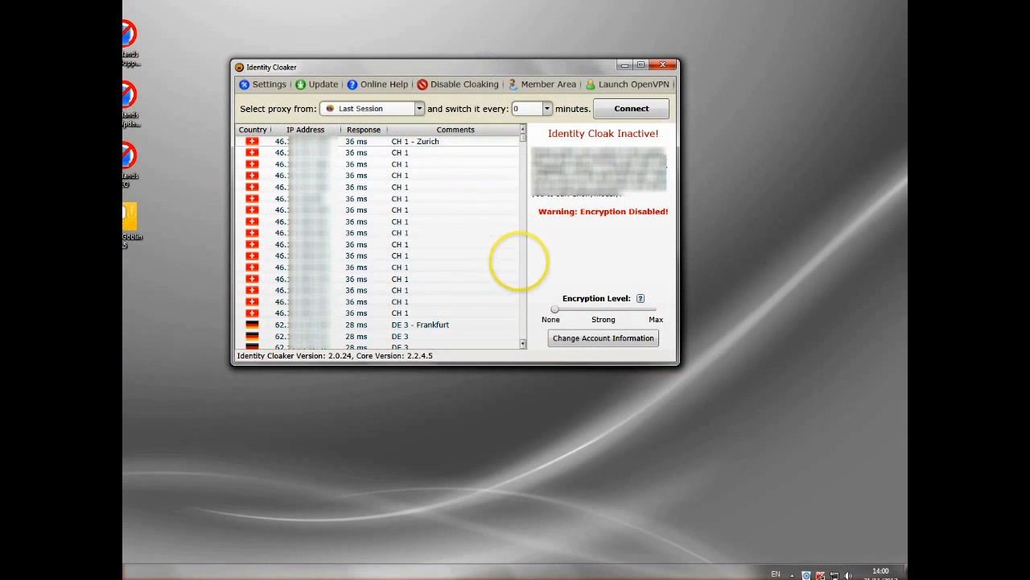
scroll("down", 3)
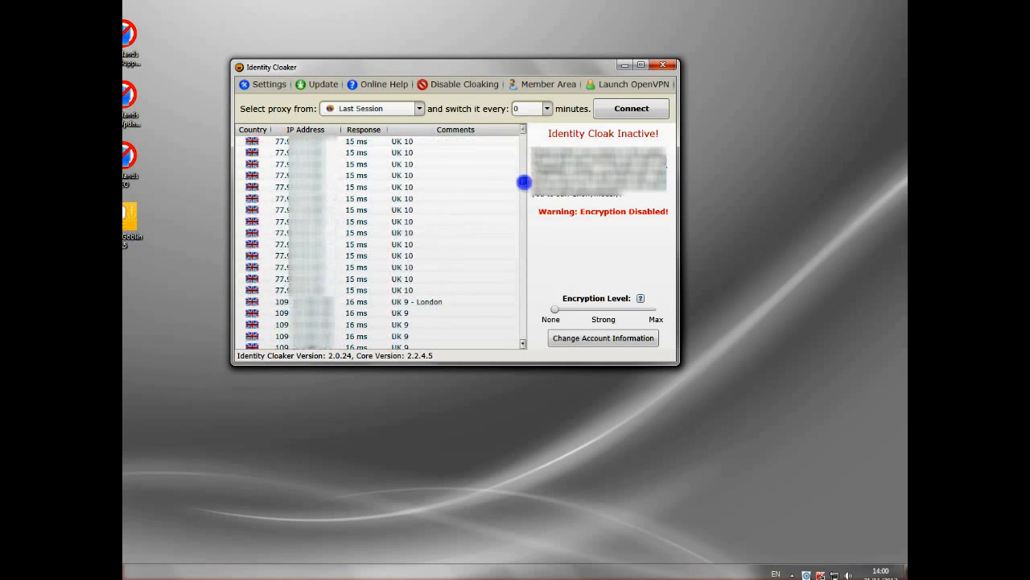
scroll("down", 3)
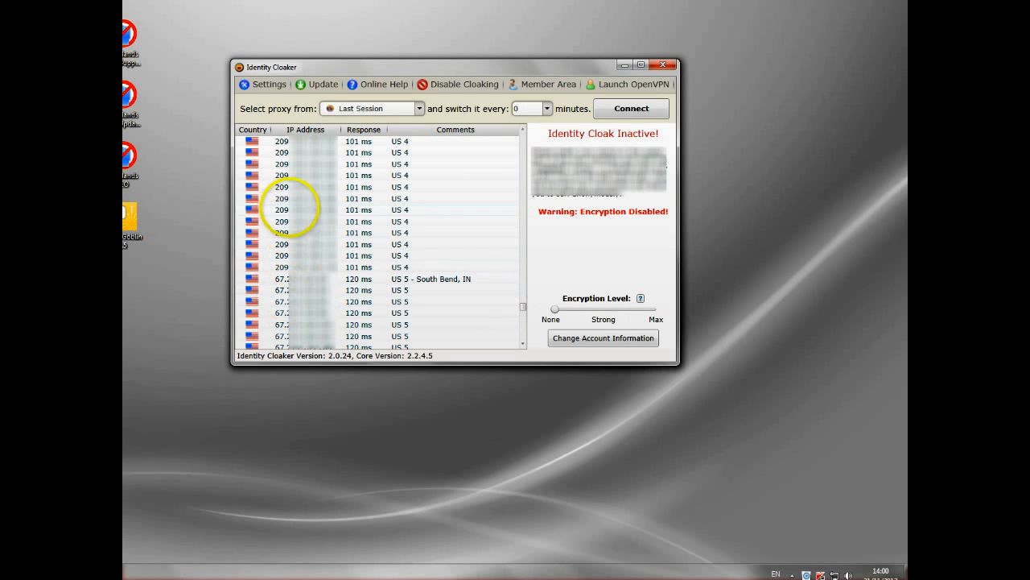
left_click(631, 108)
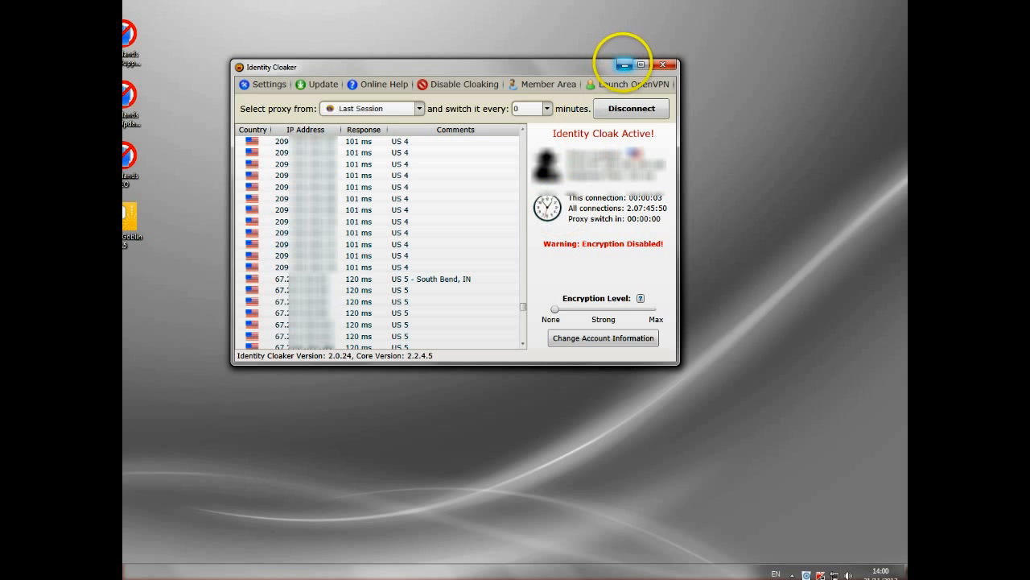
mouse_move(624, 66)
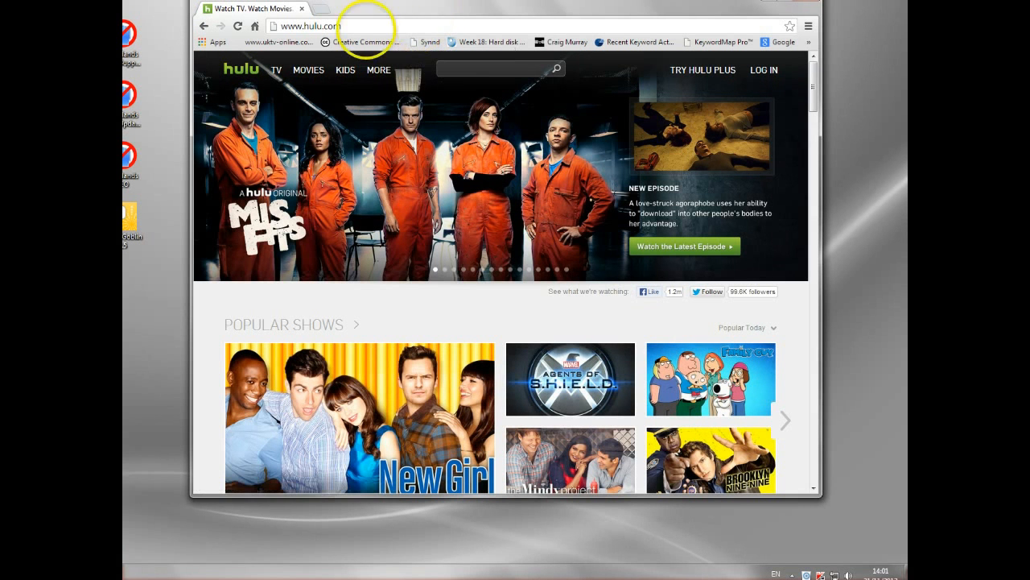
mouse_move(673, 371)
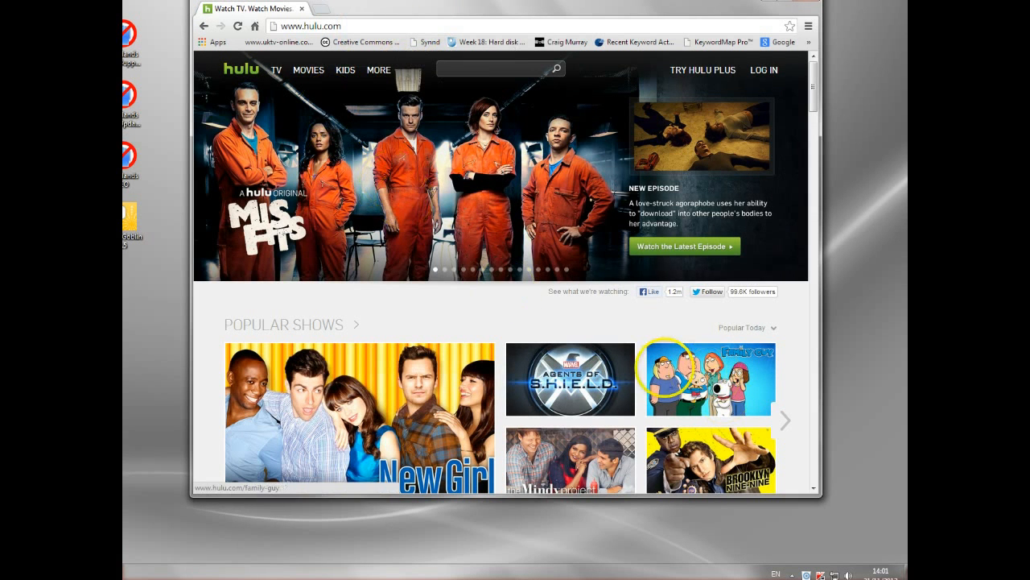
Open Family Guy from Popular Shows and play Season 12, Episode 2 'Vestigial Peter'.
left_click(710, 379)
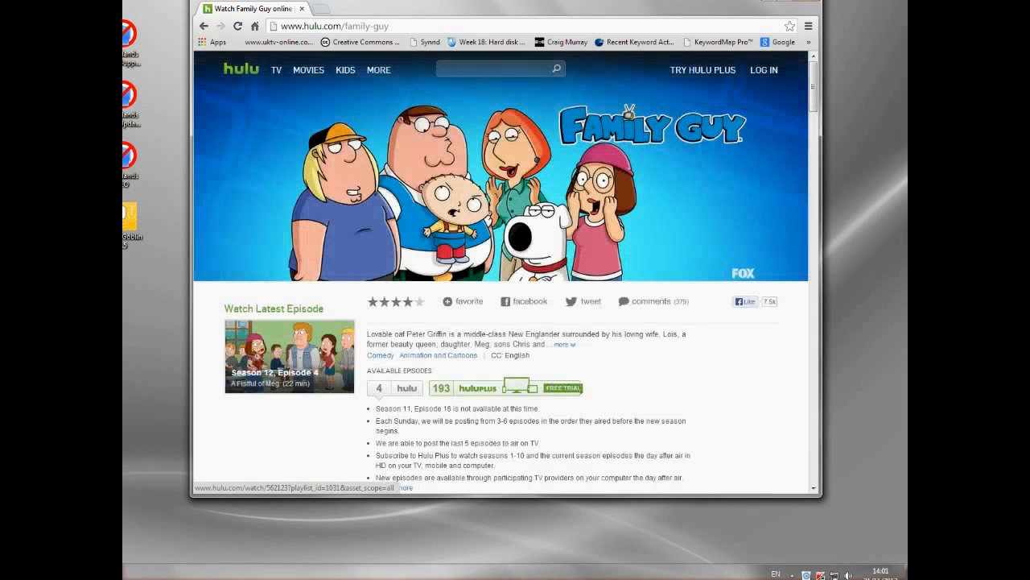
scroll("down", 3)
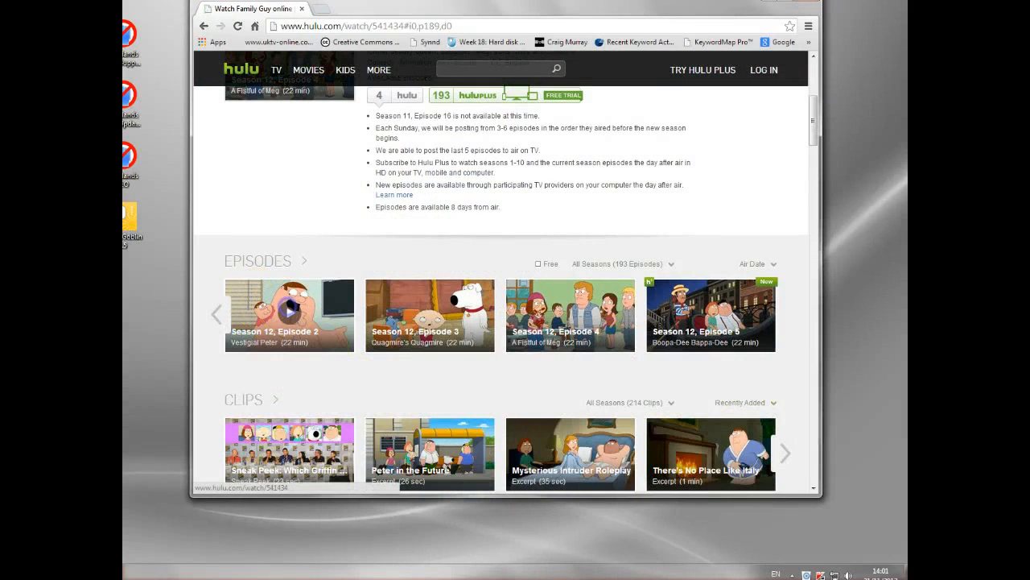
left_click(289, 314)
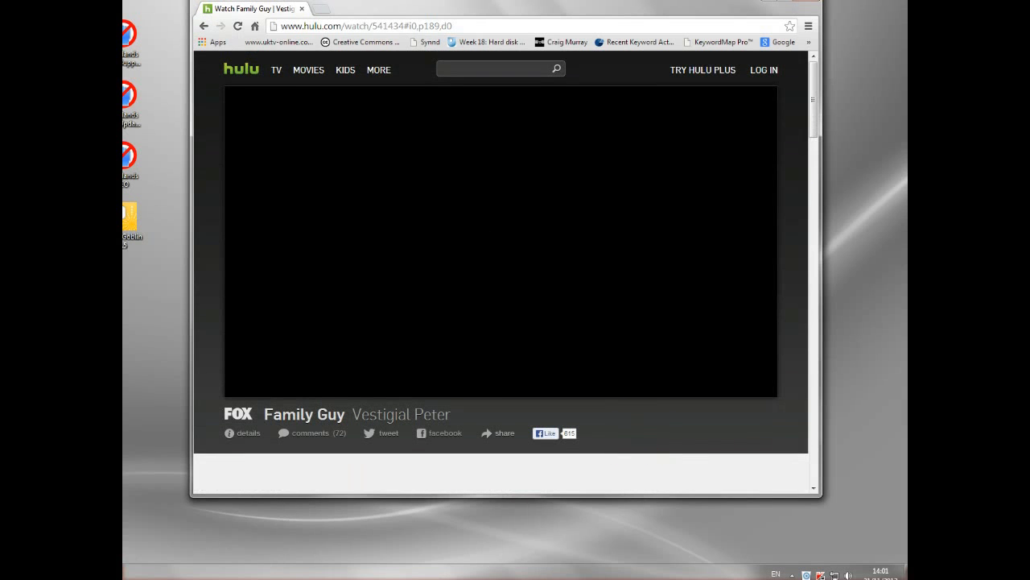